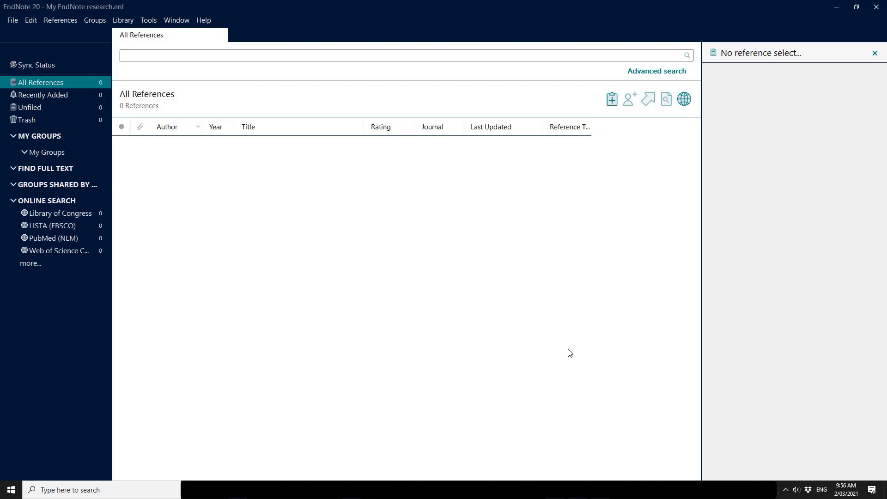
pyautogui.moveTo(530, 338)
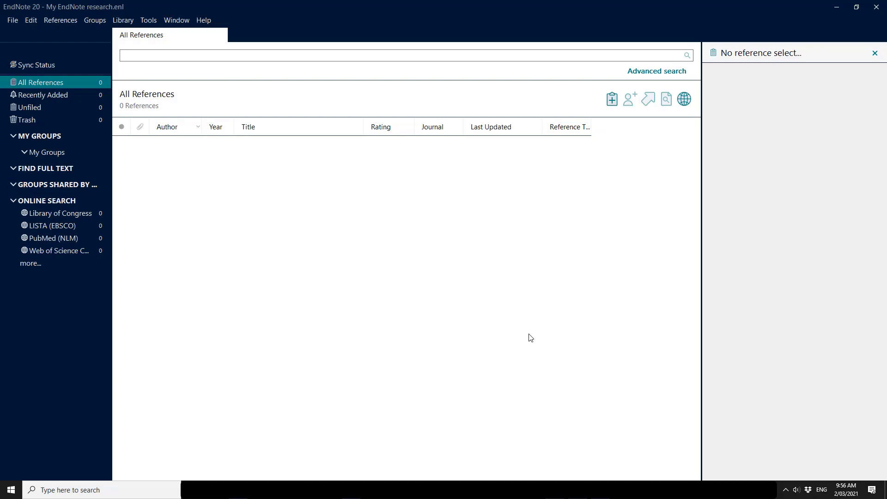
# - Open Sync Status, start syncing, and sign in with the EndNote account e-mail and password
pyautogui.click(36, 65)
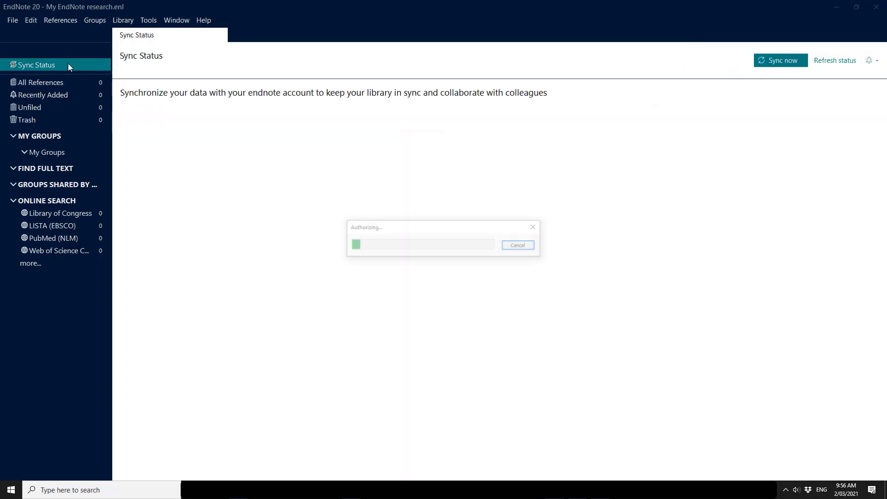
pyautogui.click(516, 245)
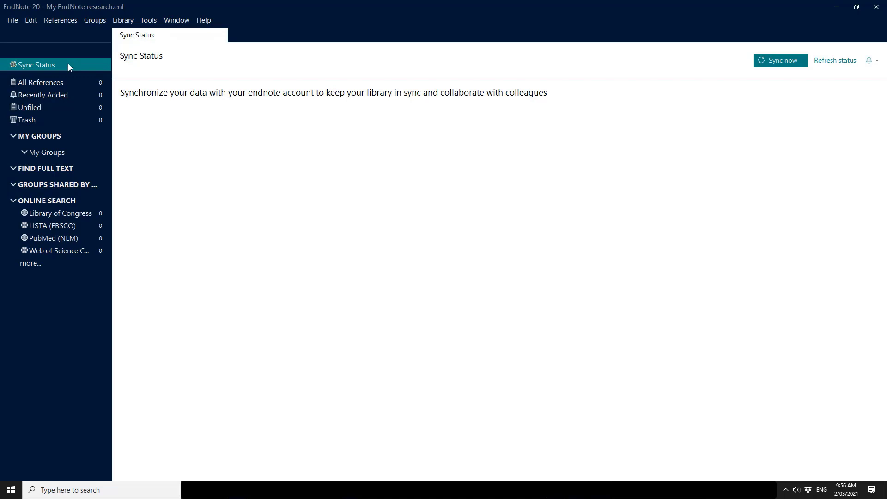
pyautogui.click(780, 61)
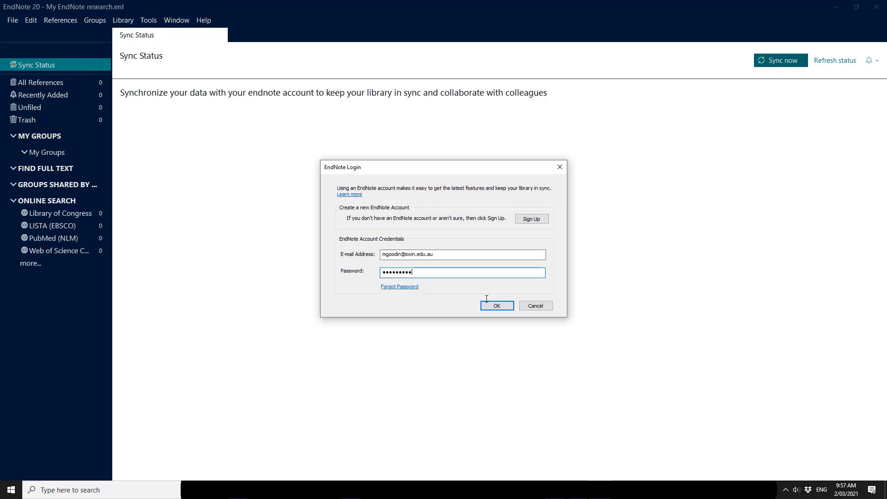
pyautogui.click(496, 305)
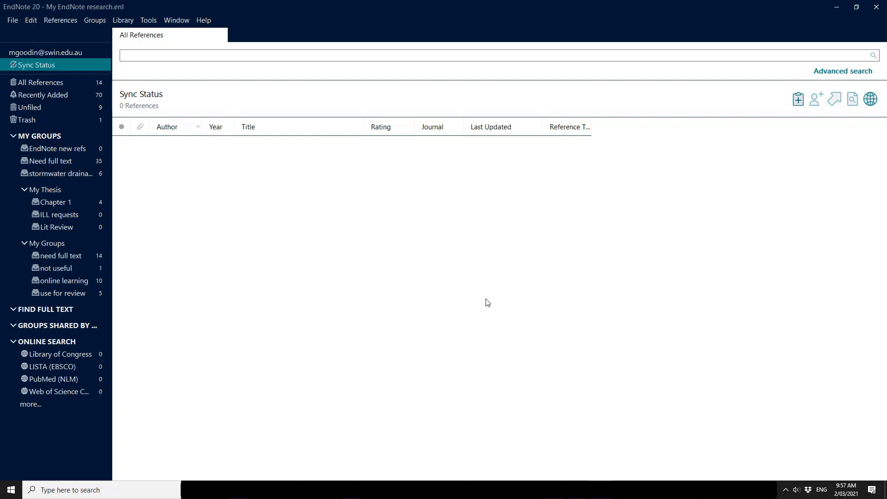
# - After the sync finishes, show All References to list the 102 downloaded references
pyautogui.click(40, 82)
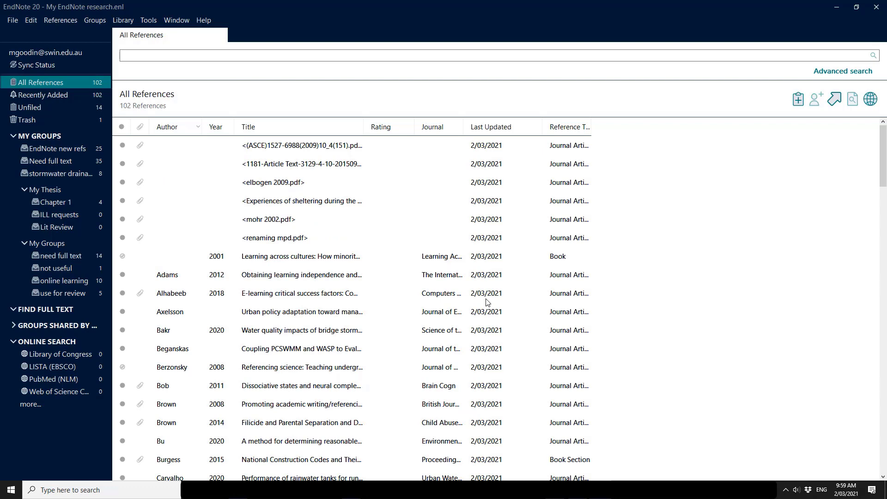
pyautogui.moveTo(424, 270)
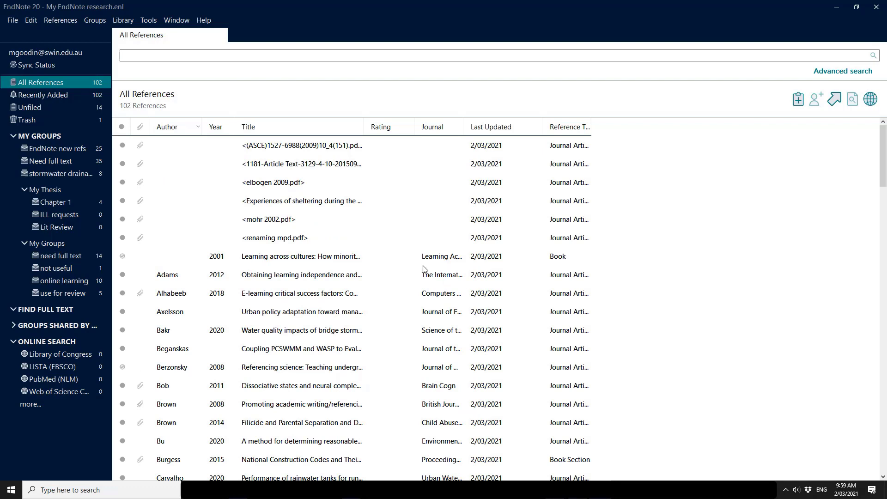
pyautogui.moveTo(79, 88)
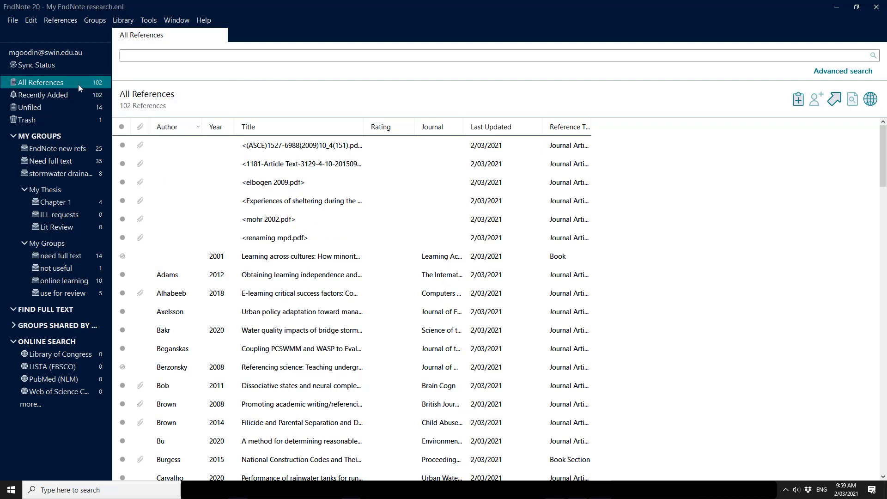
# - Check sync status details, then tick Sync Automatically in Sync preferences and apply it
pyautogui.click(37, 65)
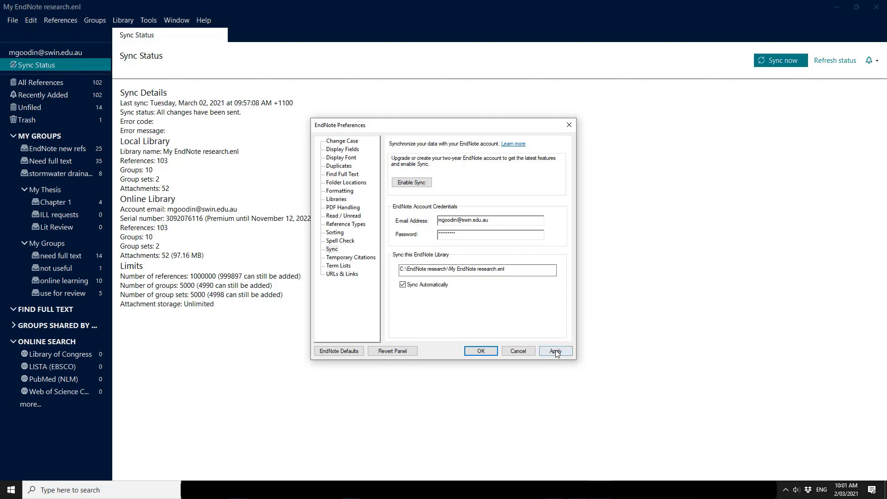
pyautogui.click(555, 350)
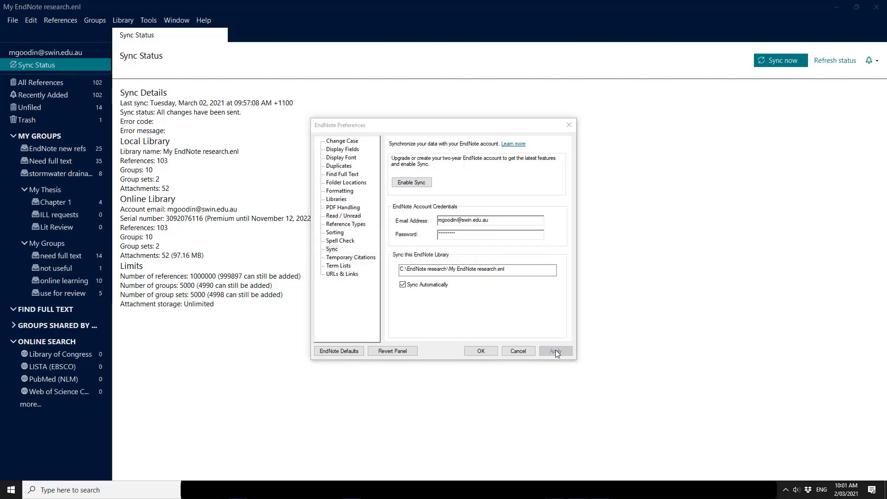